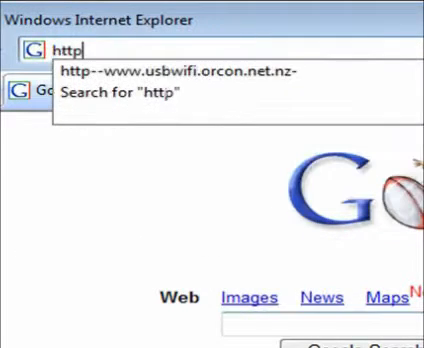
{"action": "type", "text": "://c"}
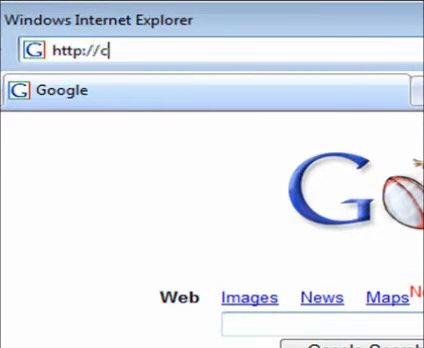
{"action": "type", "text": "ontrol.a"}
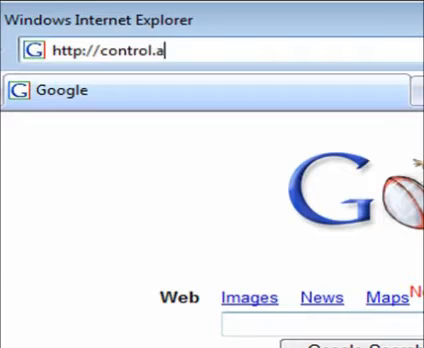
{"action": "type", "text": "rtofwarc"}
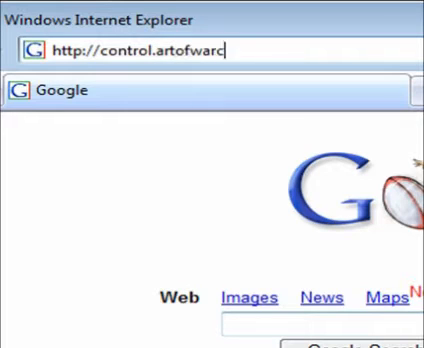
{"action": "type", "text": "entral.com"}
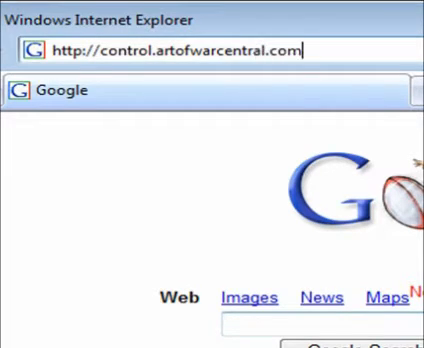
{"action": "type", "text": "?"}
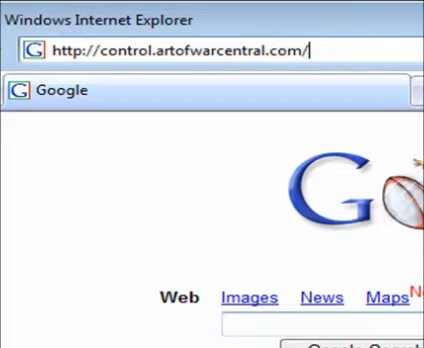
{"action": "key", "text": "Return"}
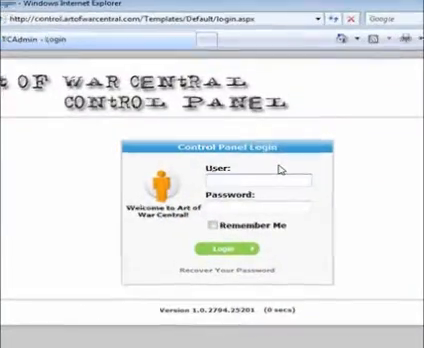
Step: Log into the control panel as 'sc' with Remember Me ticked
{"action": "type", "text": "scottp"}
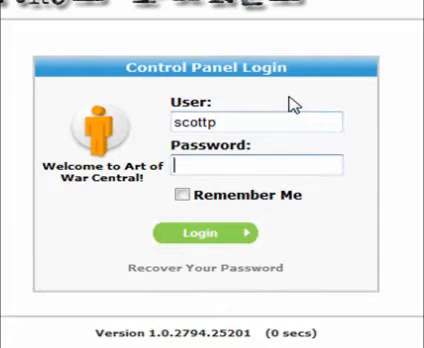
{"action": "type", "text": "••••"}
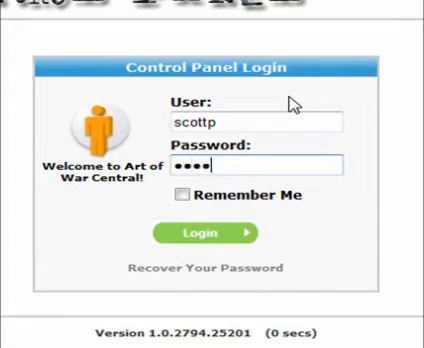
{"action": "type", "text": "••••"}
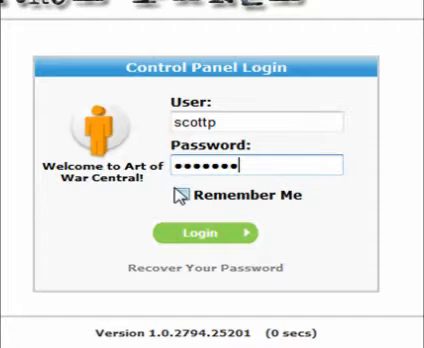
{"action": "left_click", "coordinate": [184, 194]}
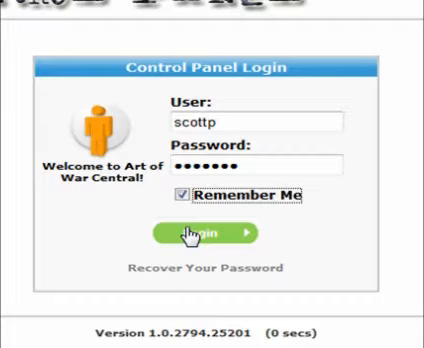
{"action": "left_click", "coordinate": [198, 233]}
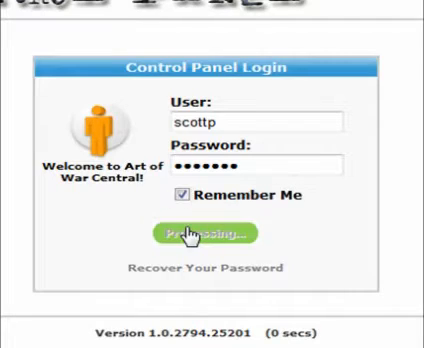
{"action": "left_click", "coordinate": [203, 234]}
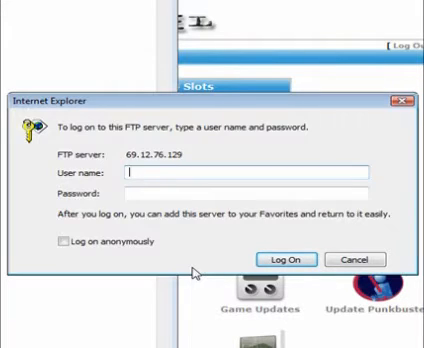
{"action": "type", "text": "scottp"}
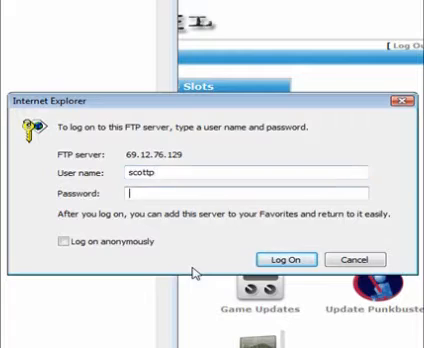
{"action": "type", "text": "password"}
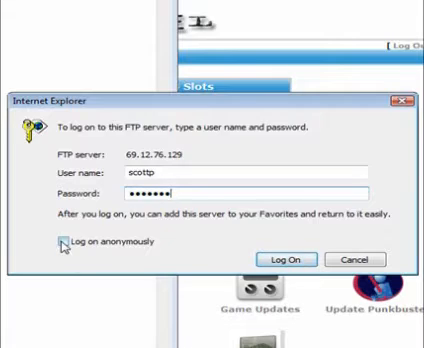
{"action": "left_click", "coordinate": [285, 260]}
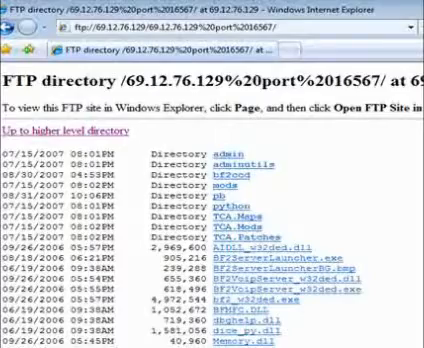
Step: Scroll through the FTP directory listing to read the Windows Explorer note
{"action": "scroll", "scroll_direction": "down", "scroll_amount": 3}
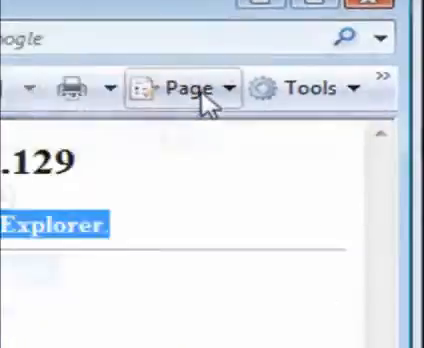
Step: Open the FTP site in Windows Explorer, logging on as 'scottp'
{"action": "left_click", "coordinate": [190, 88]}
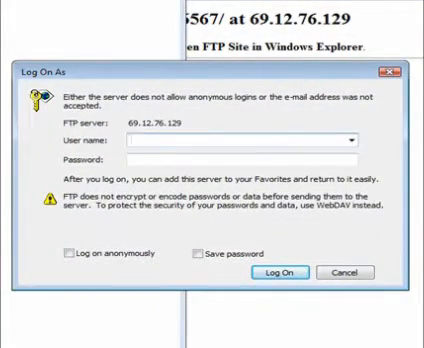
{"action": "type", "text": "scottp"}
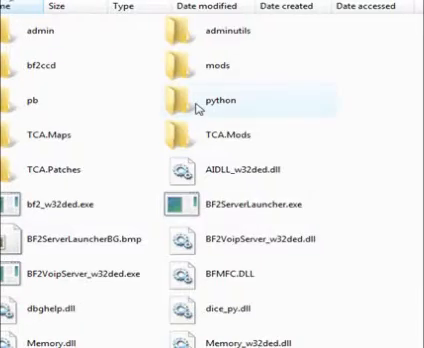
{"action": "mouse_move", "coordinate": [205, 104]}
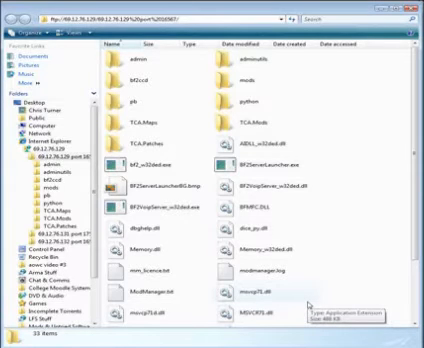
{"action": "mouse_move", "coordinate": [290, 323]}
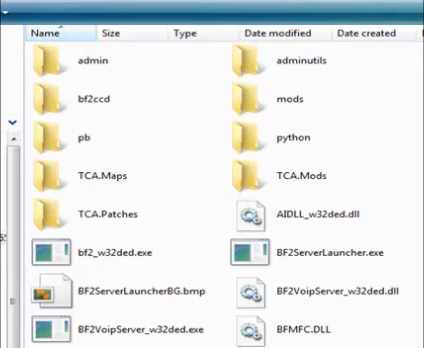
Step: Scroll through the FTP root folder listing admin, mods, pb, python and server files
{"action": "scroll", "scroll_direction": "down", "scroll_amount": 3}
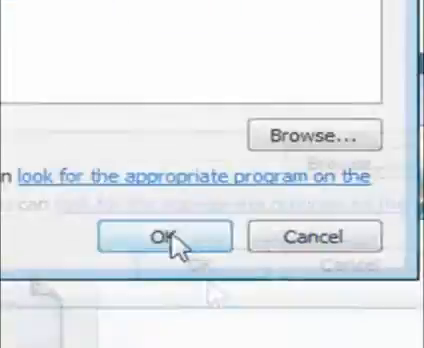
Step: Open the local sv_viol log with Notepad
{"action": "left_click", "coordinate": [168, 236]}
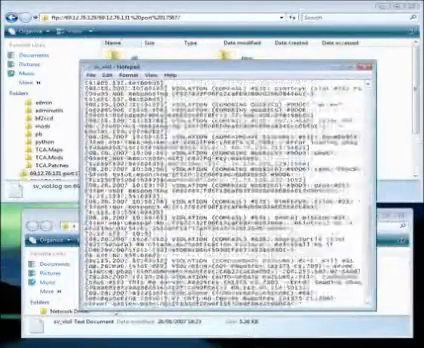
Step: Append the line 'YES I HAVE PLACE EXTRA INFORMATION IN HERE!' to the sv_viol log
{"action": "scroll", "scroll_direction": "down", "scroll_amount": 3}
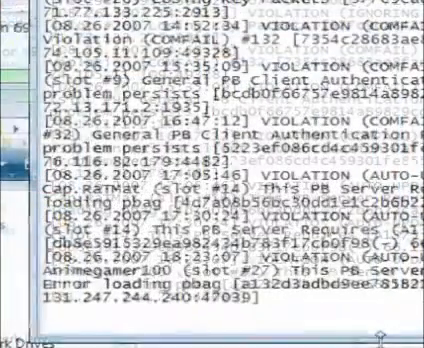
{"action": "type", "text": "YES I HAM"}
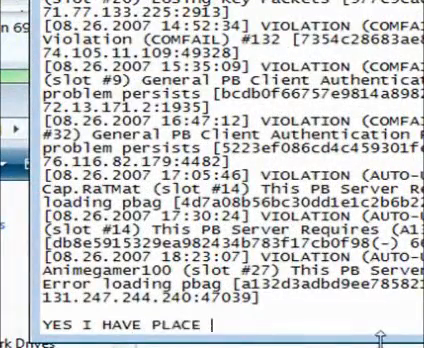
{"action": "type", "text": "EXTRA INFORMATION IN"}
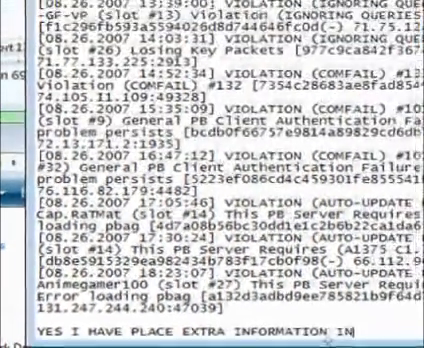
{"action": "type", "text": "HERE!"}
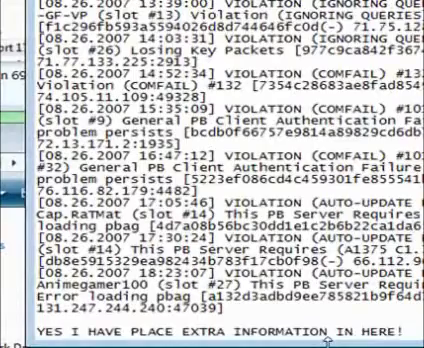
{"action": "scroll", "scroll_direction": "up", "scroll_amount": 3}
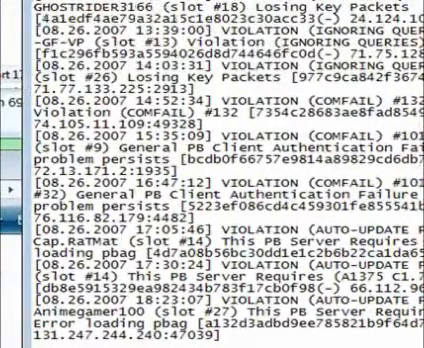
{"action": "left_click", "coordinate": [16, 29]}
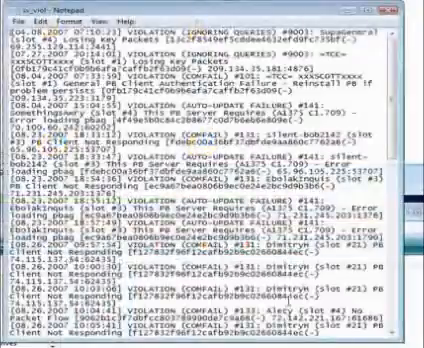
{"action": "scroll", "scroll_direction": "down", "scroll_amount": 3}
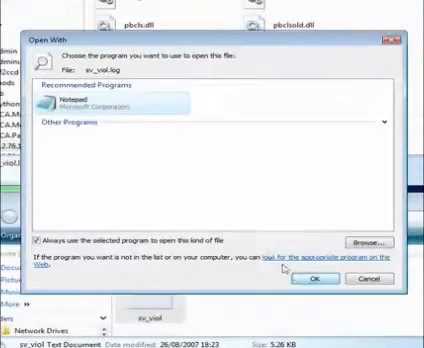
Step: Confirm Notepad in the Open With dialog for sv_viol.log
{"action": "left_click", "coordinate": [314, 280]}
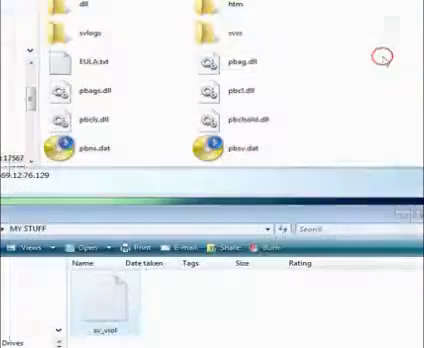
Step: Copy the edited sv_viol file from My Stuff into the server's pb folder
{"action": "double_click", "coordinate": [92, 300]}
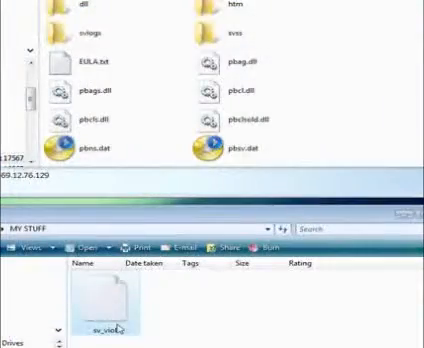
{"action": "scroll", "scroll_direction": "down", "scroll_amount": 3}
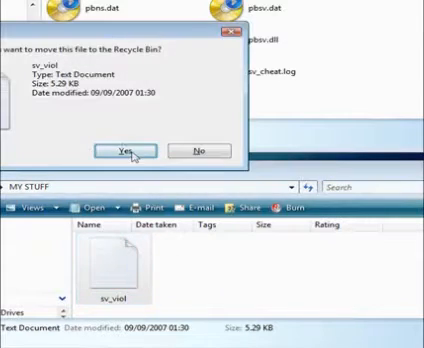
Step: Confirm deletion of the local sv_viol log copy, sending it to the Recycle Bin
{"action": "left_click", "coordinate": [120, 150]}
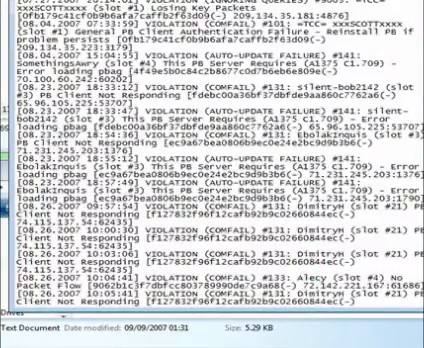
Step: Add the line 'THIS IS ME EDITING THIS FILE!!' at the end of sv_viol.log
{"action": "type", "text": "THIS IS ME EDITING THIS FILE!!!"}
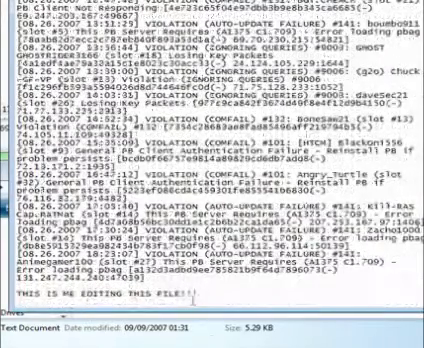